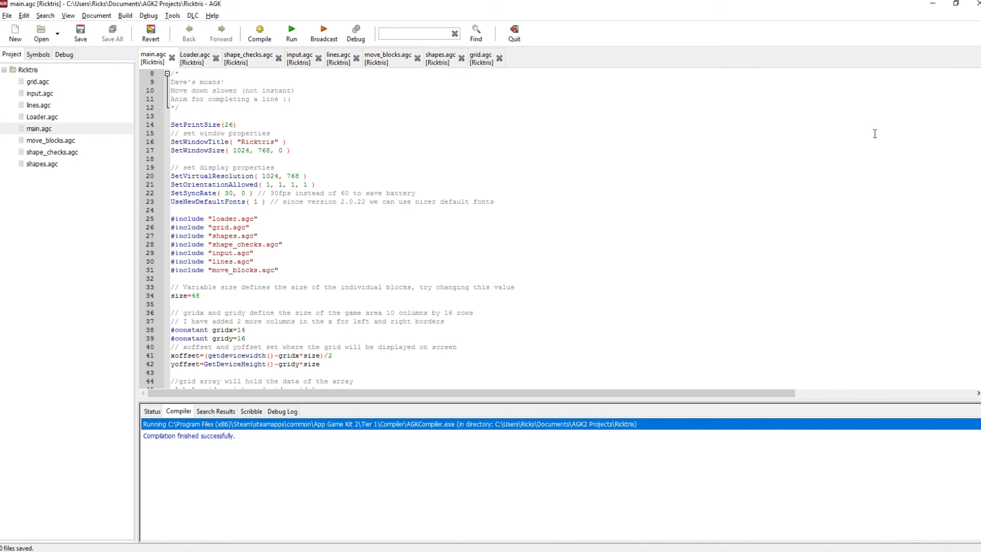
- Test-run the Ricktris game and close the running game window
click(291, 30)
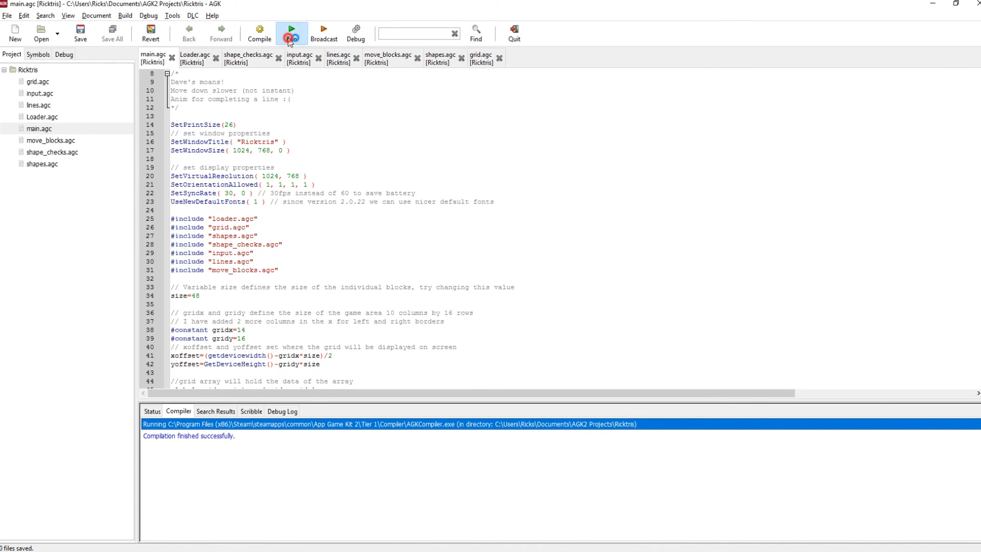
click(291, 32)
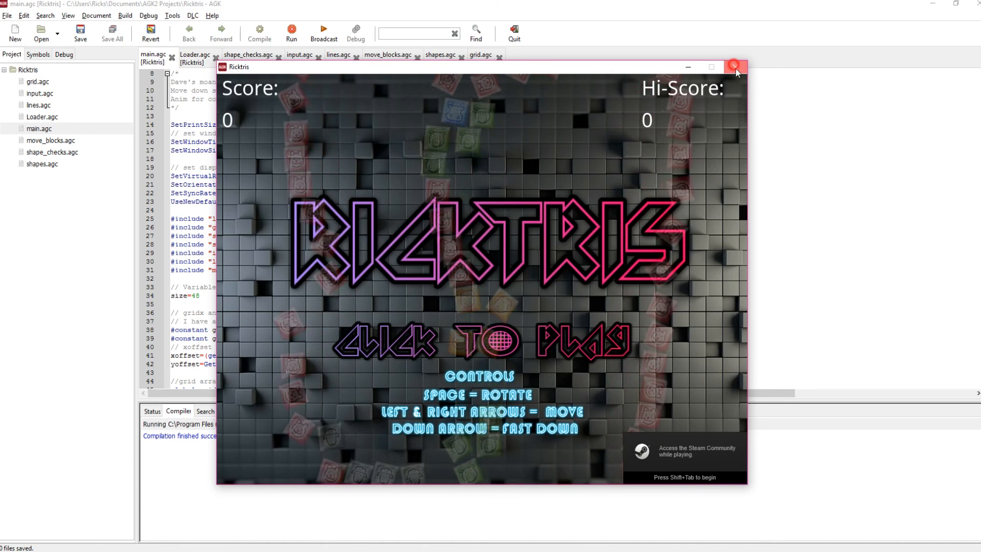
click(734, 67)
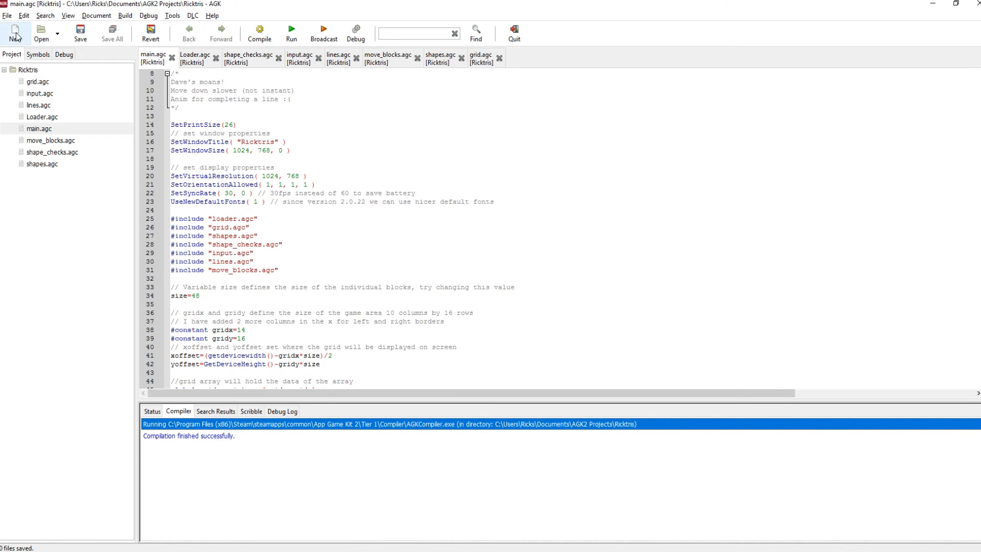
- Choose Export Project 'Ricktris' As HTML5 from the File menu
click(7, 15)
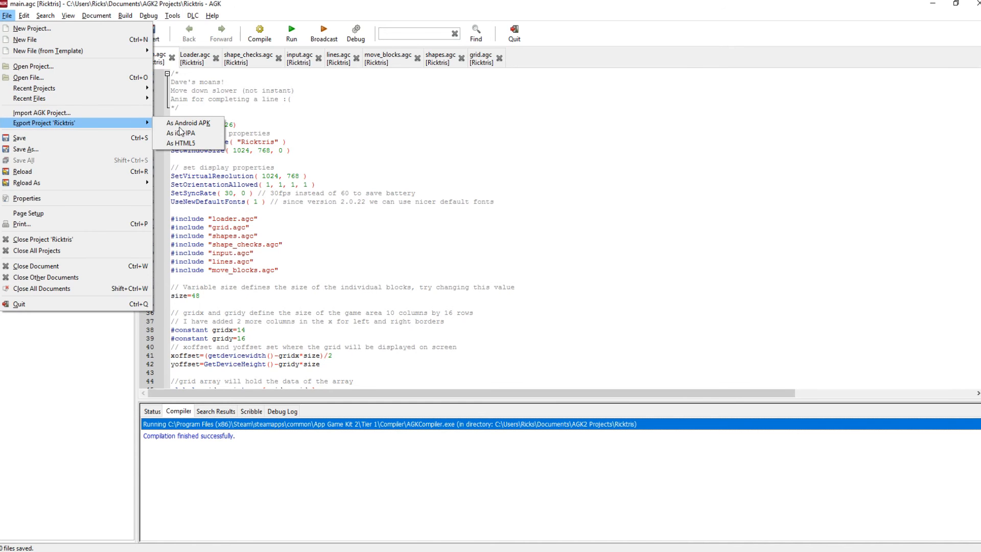
mouse_move(189, 123)
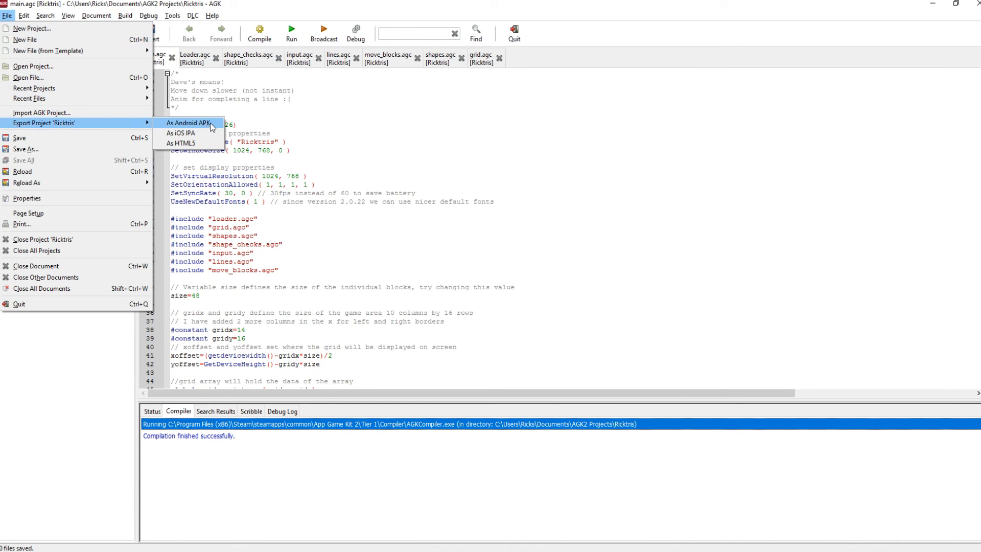
mouse_move(188, 133)
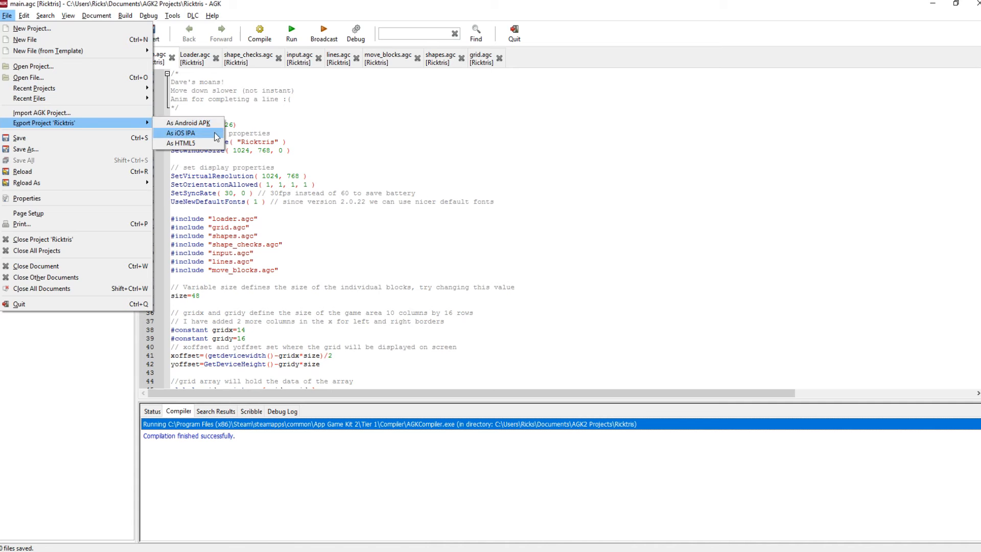
mouse_move(209, 146)
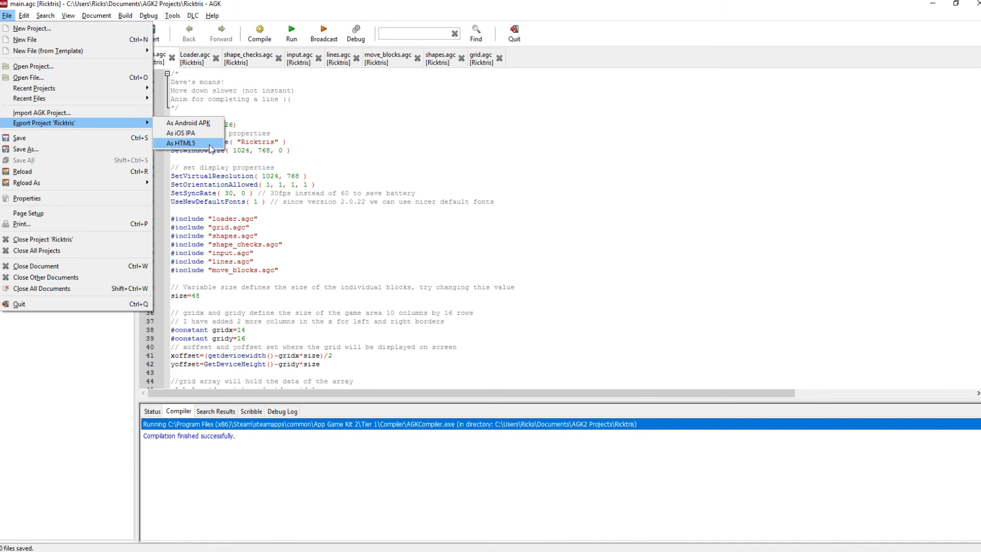
click(183, 143)
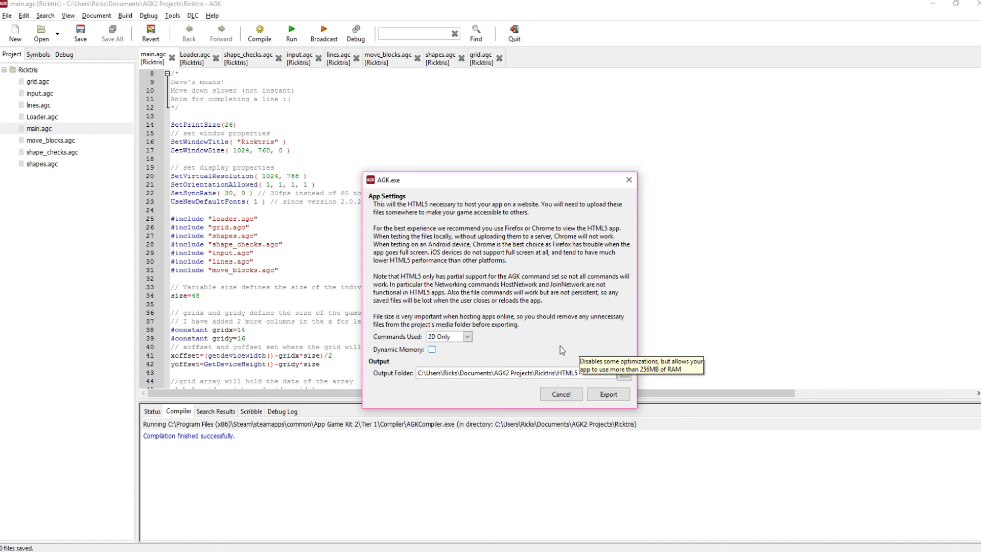
- Export Ricktris to HTML5 with the 2D Only command set and default output folder
click(467, 336)
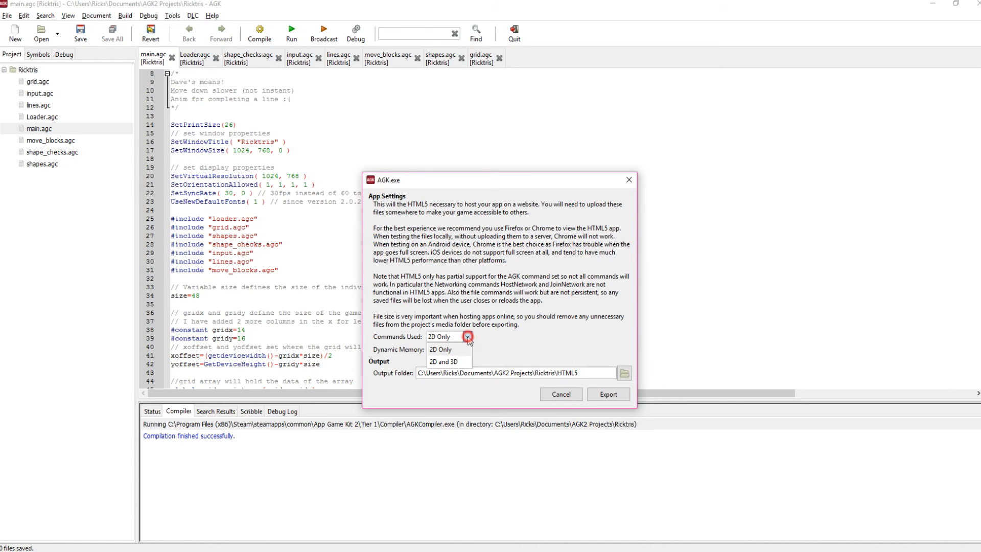
click(467, 337)
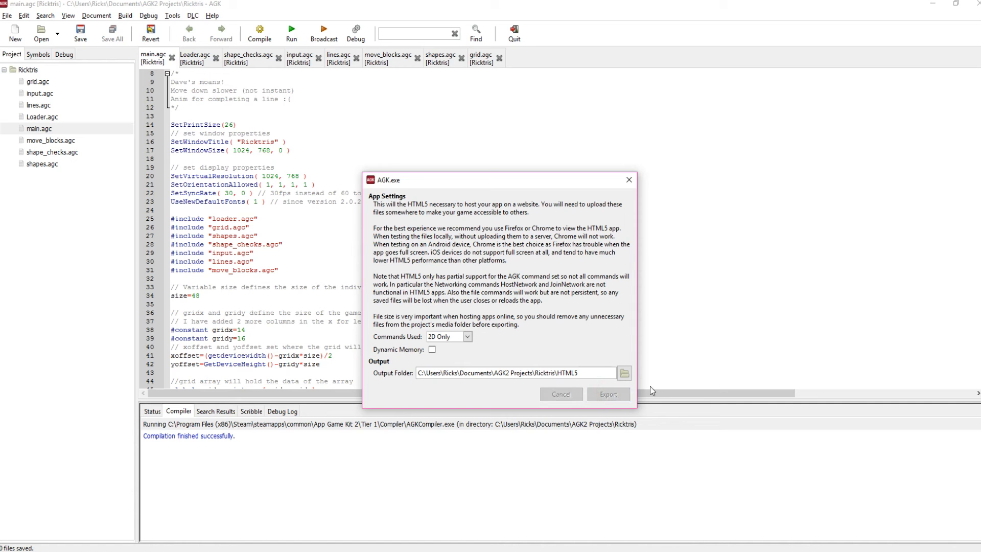
click(560, 393)
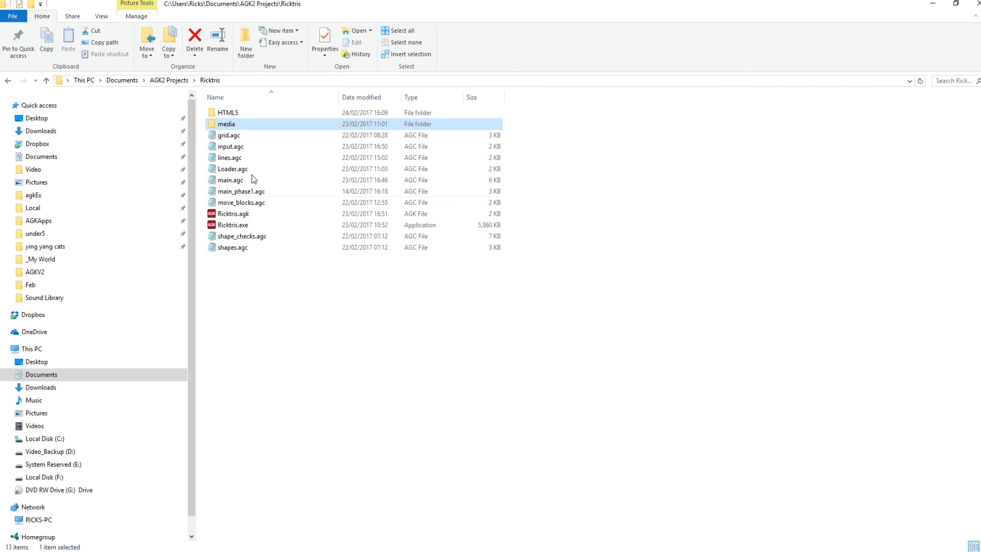
- Enter the HTML5 folder to view Ricktris.html and the AGKPlayer files
click(228, 113)
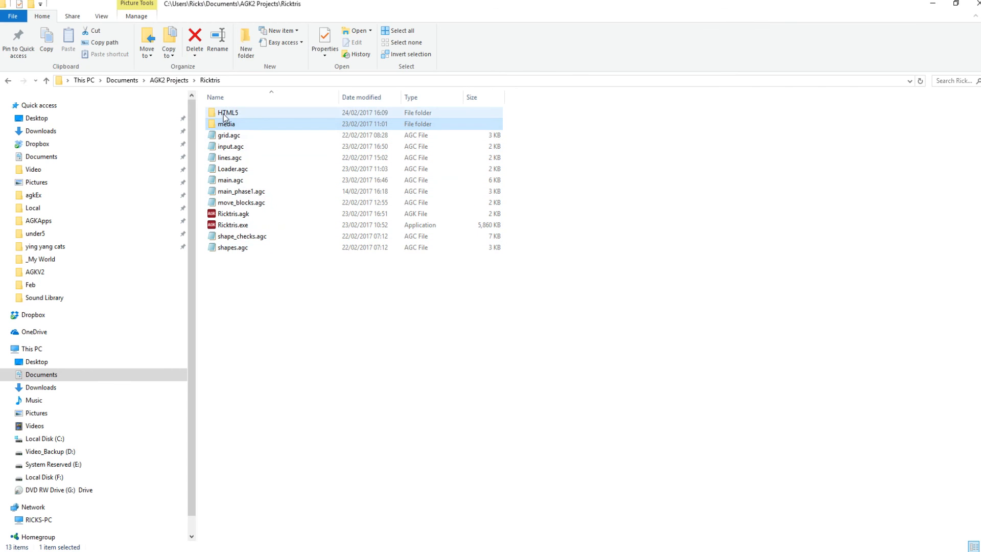
click(227, 113)
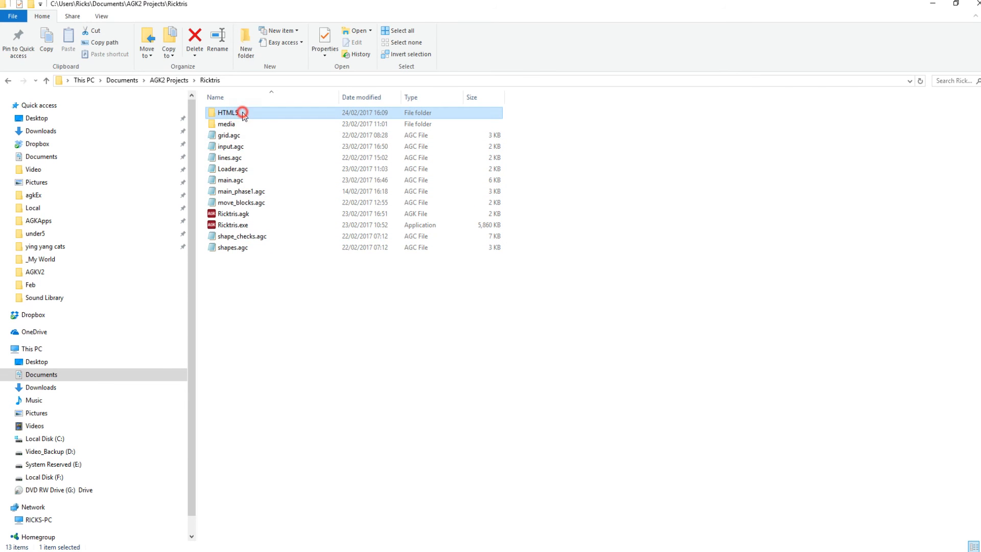
double_click(227, 112)
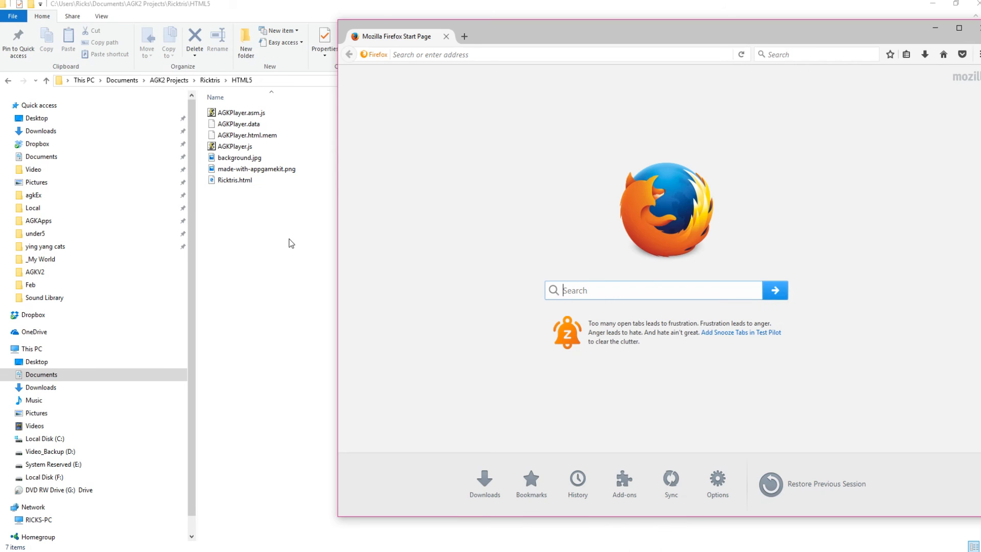
click(235, 180)
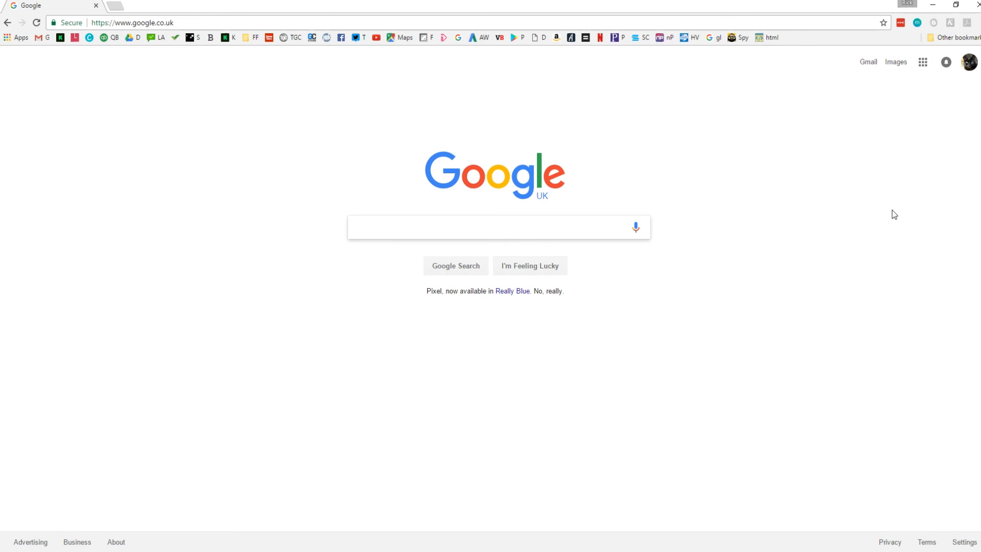
- Navigate to the Ricktris HTML5 demo on appgamekit.com in Chrome
click(495, 227)
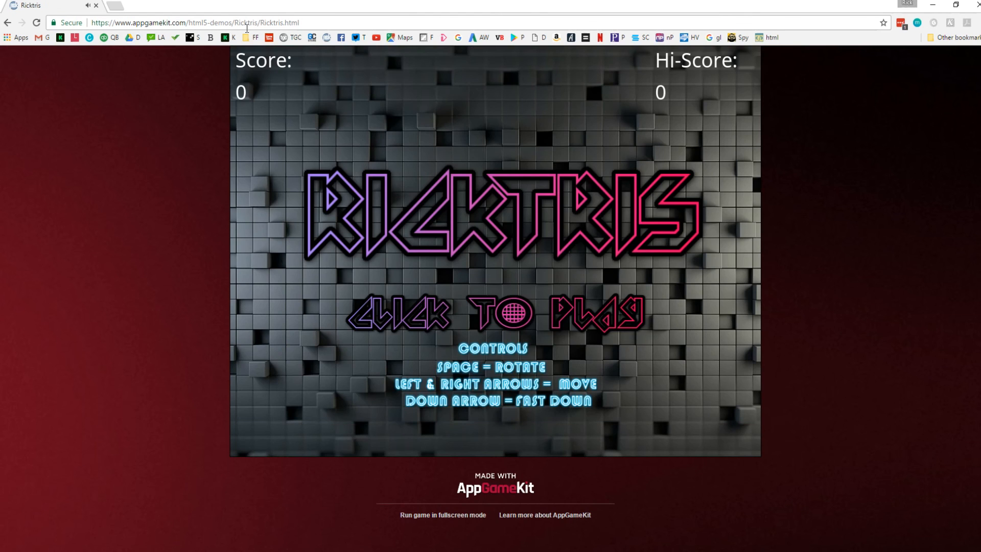
- Start a Ricktris round and shift the first falling piece left
click(494, 313)
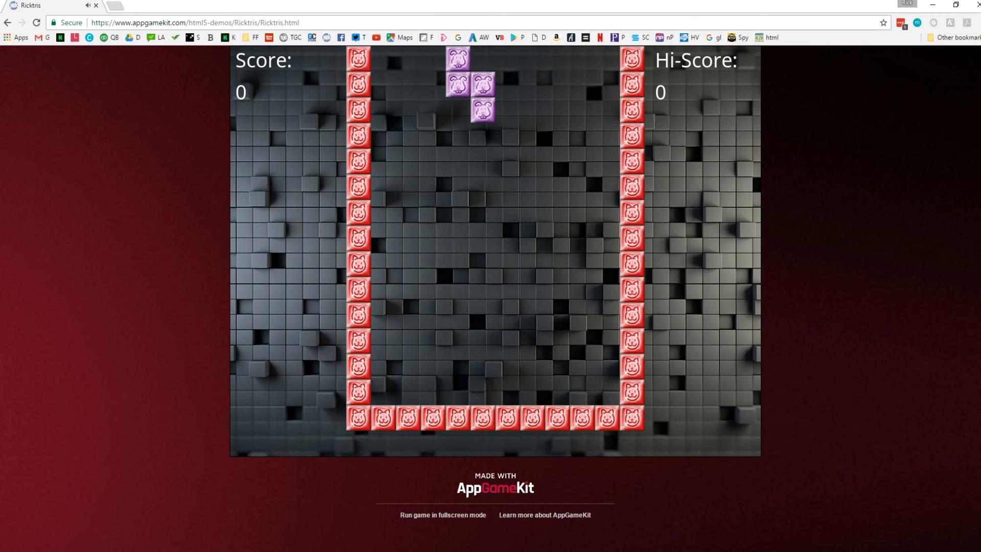
key(Left)
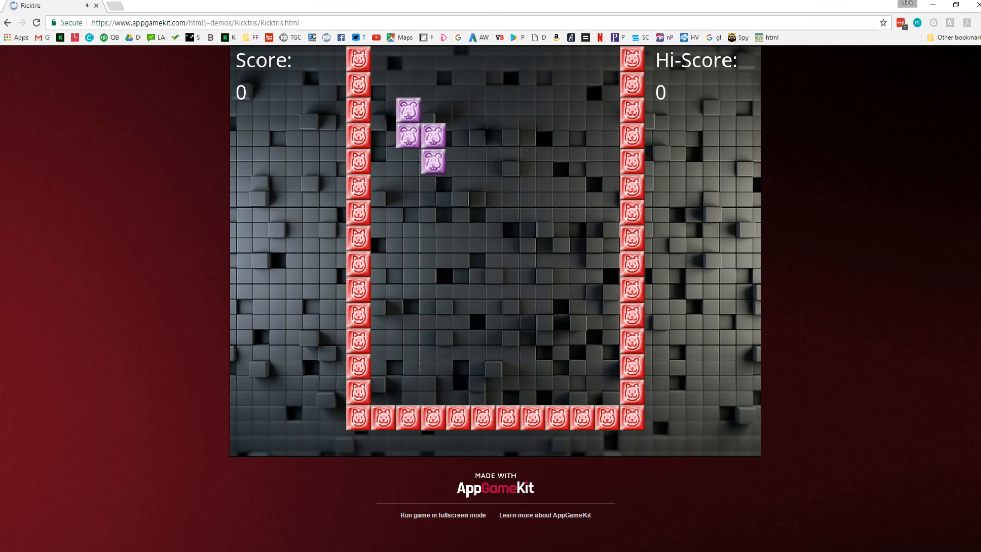